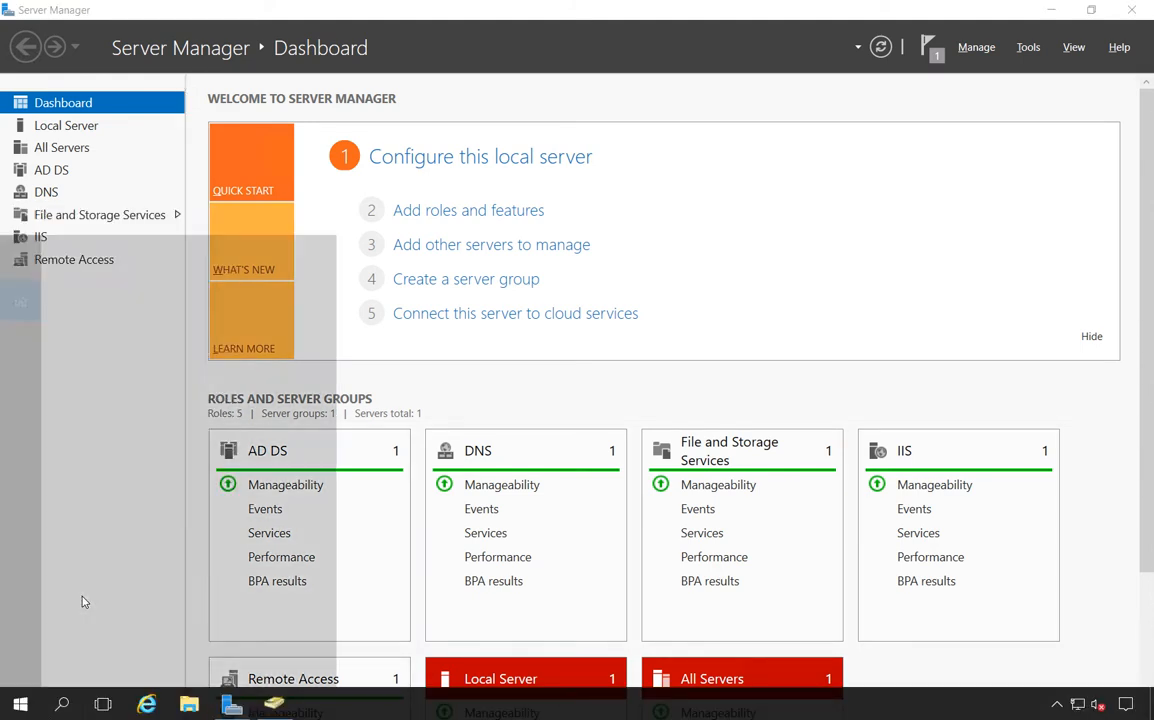
Step: Reach Windows Firewall with Advanced Security via Control Panel's Windows Firewall Advanced settings link
type("contr")
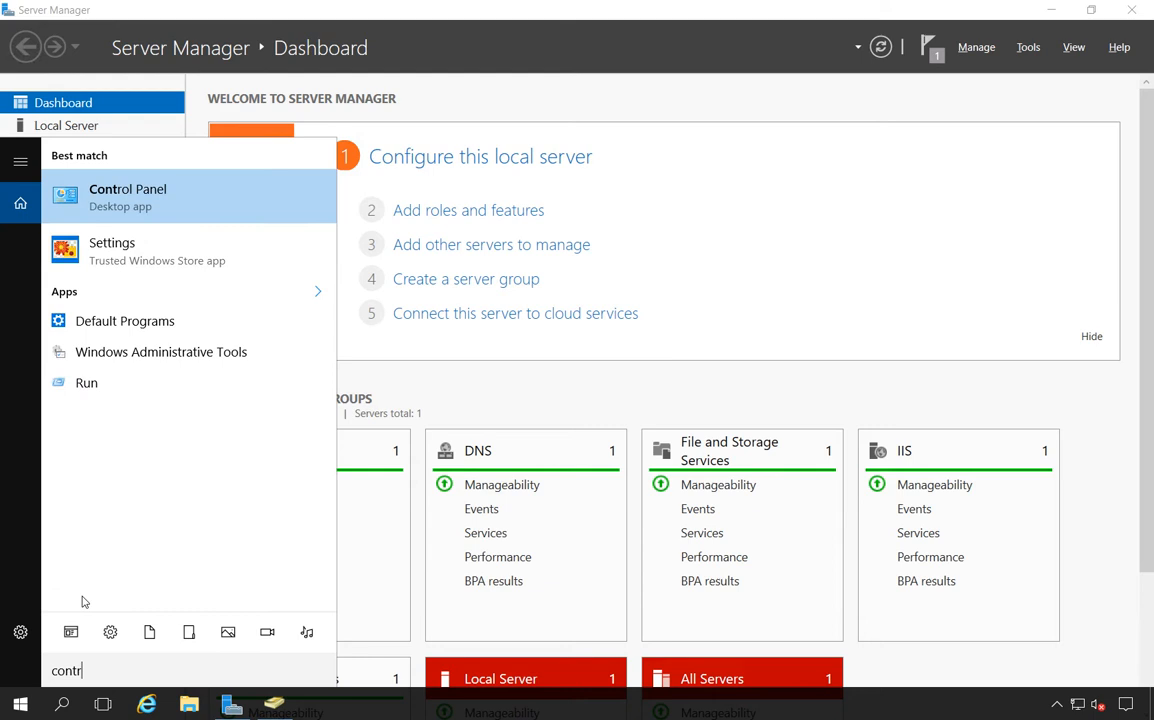
left_click(128, 196)
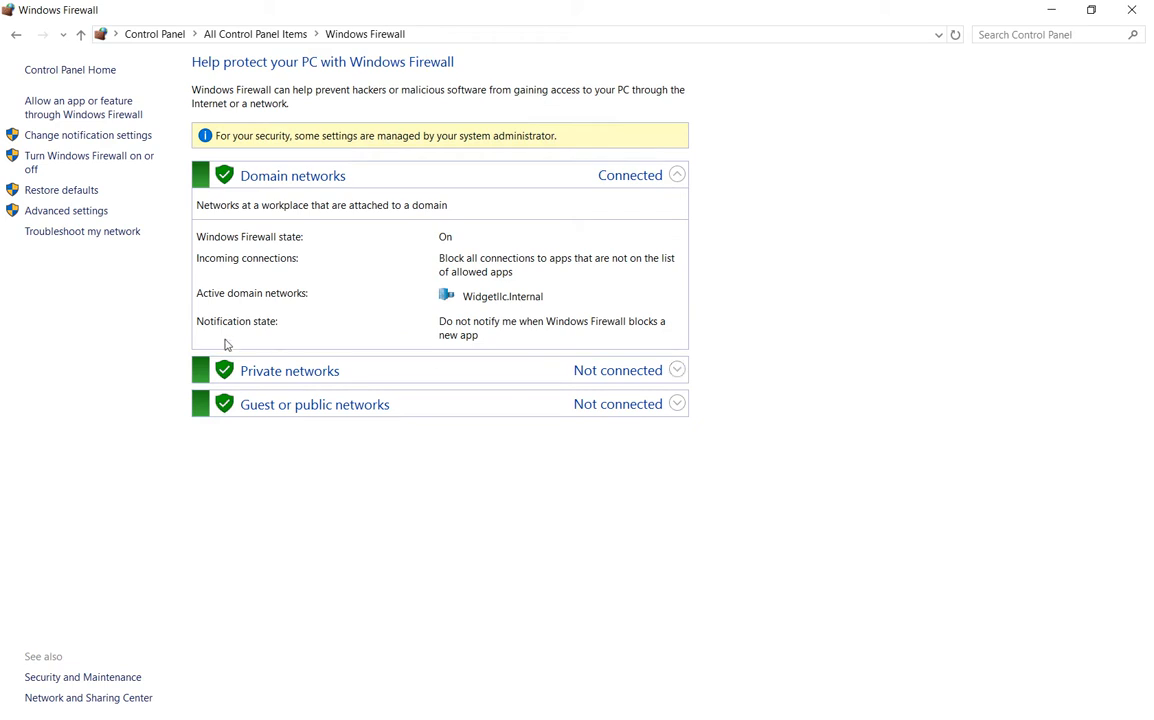
mouse_move(66, 210)
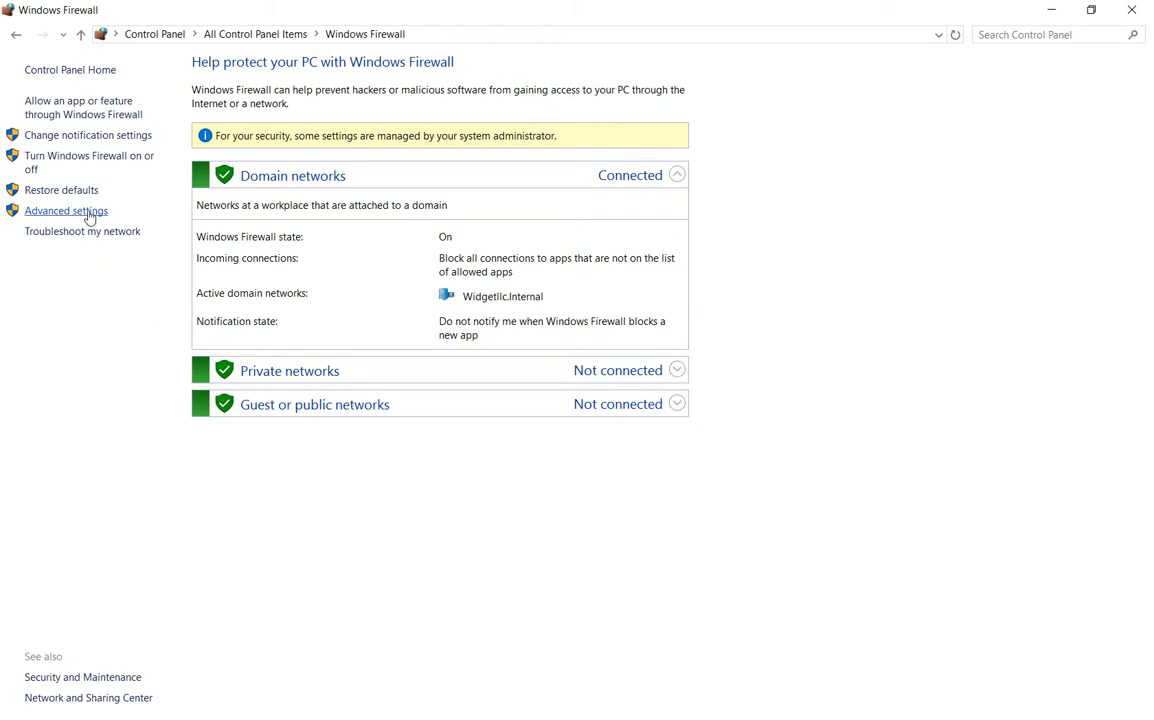
left_click(66, 210)
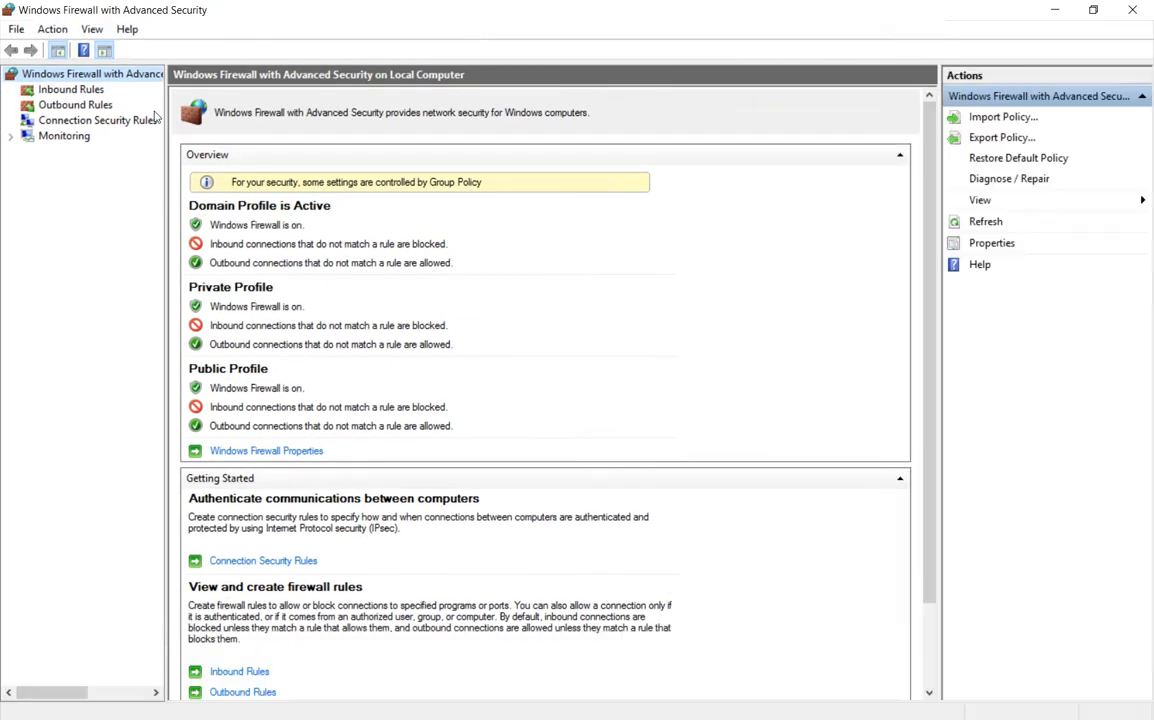
Step: Review the Outbound Rules list from top to bottom and return to the top
left_click(76, 104)
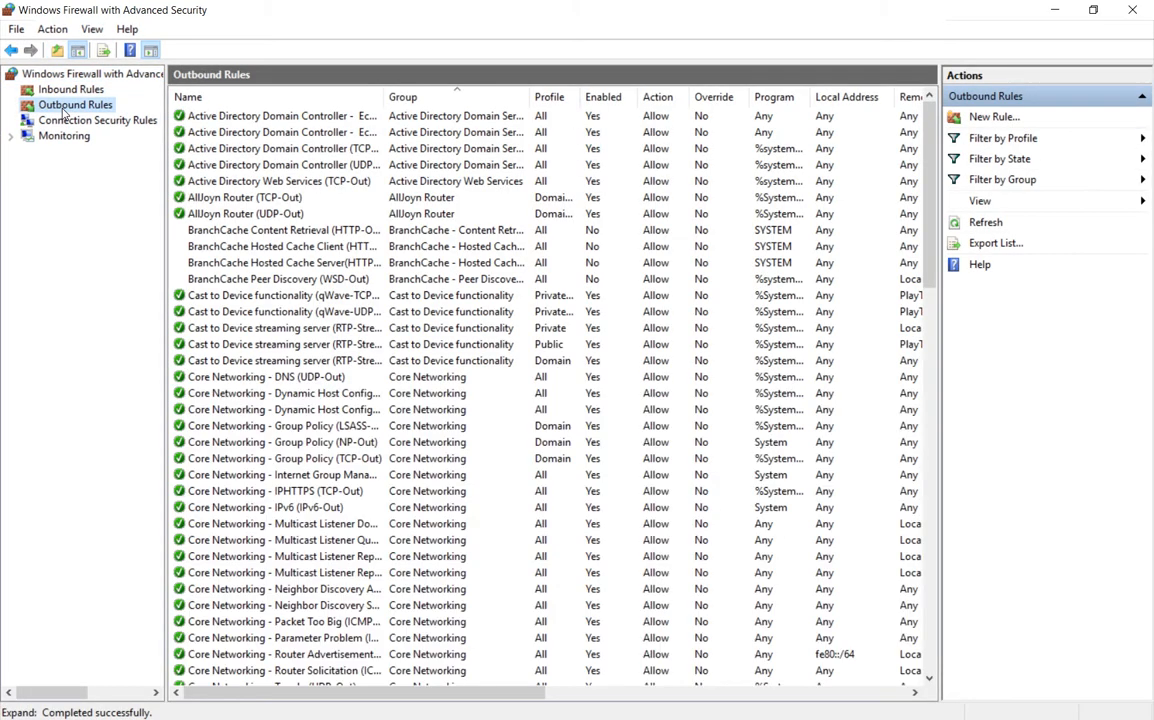
mouse_move(290, 262)
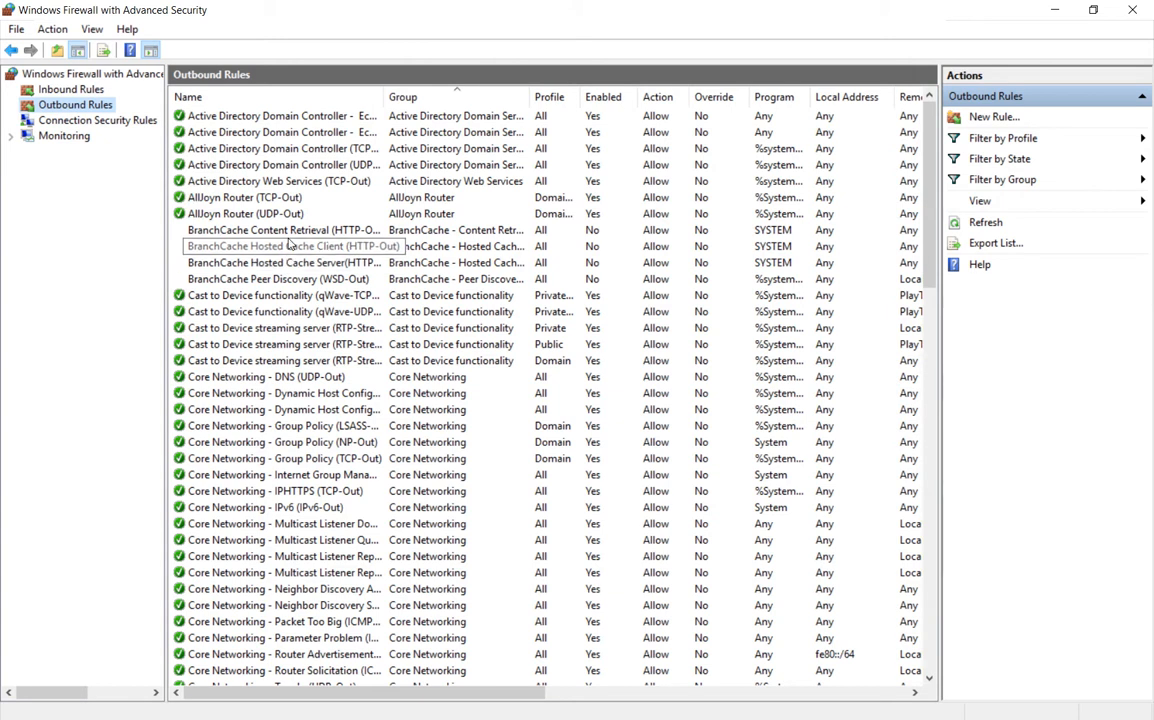
scroll("down", 3)
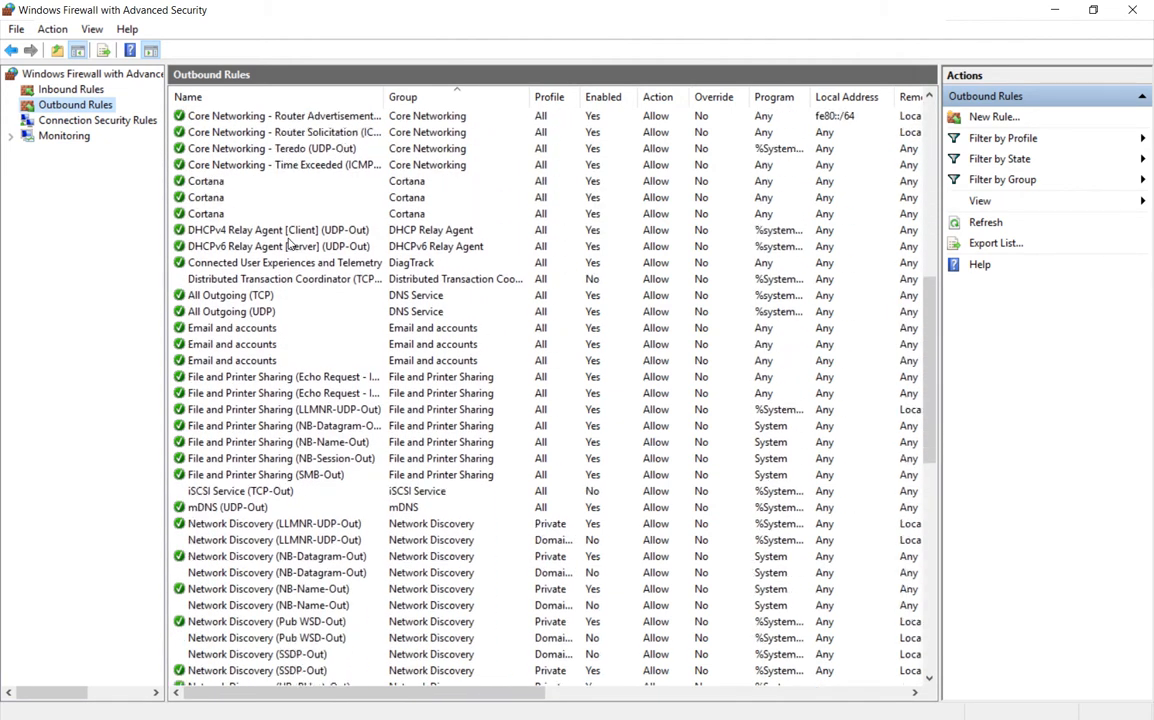
scroll("down", 3)
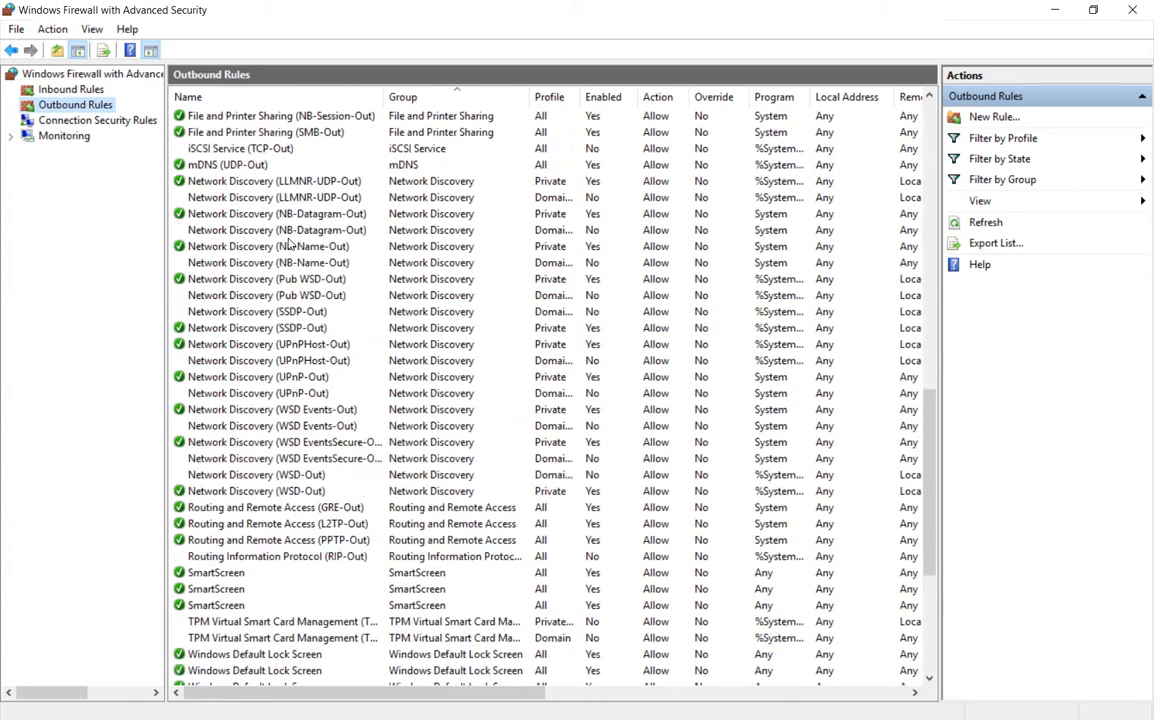
scroll("up", 3)
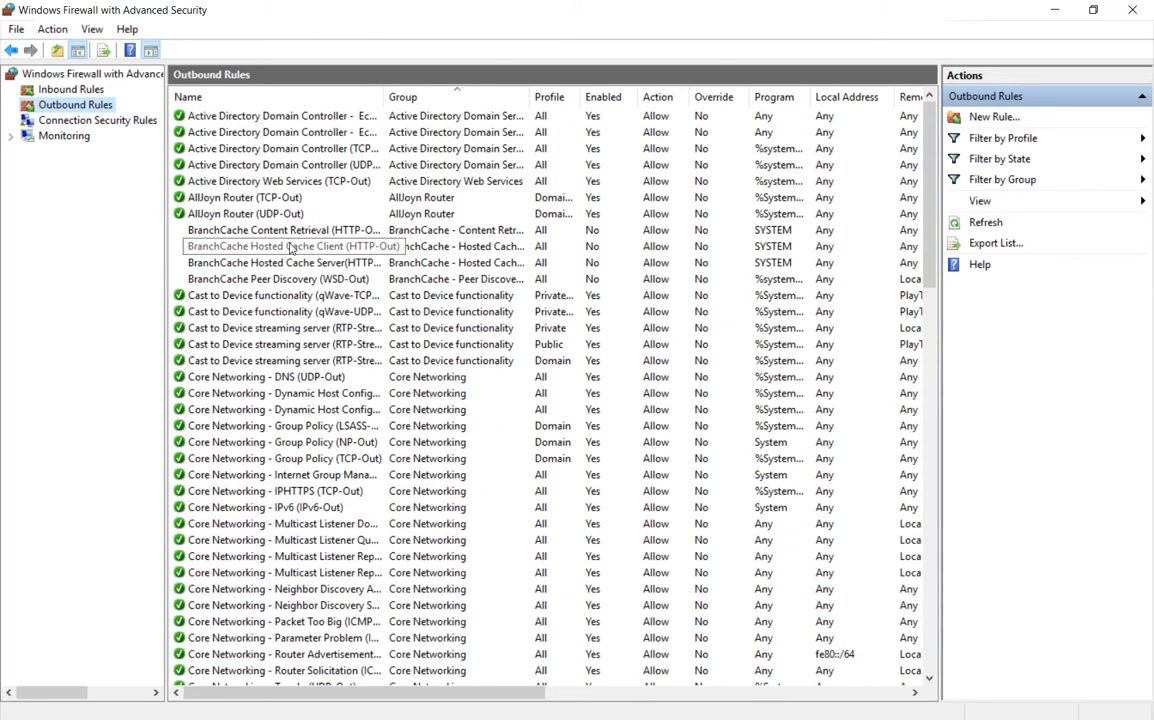
mouse_move(724, 192)
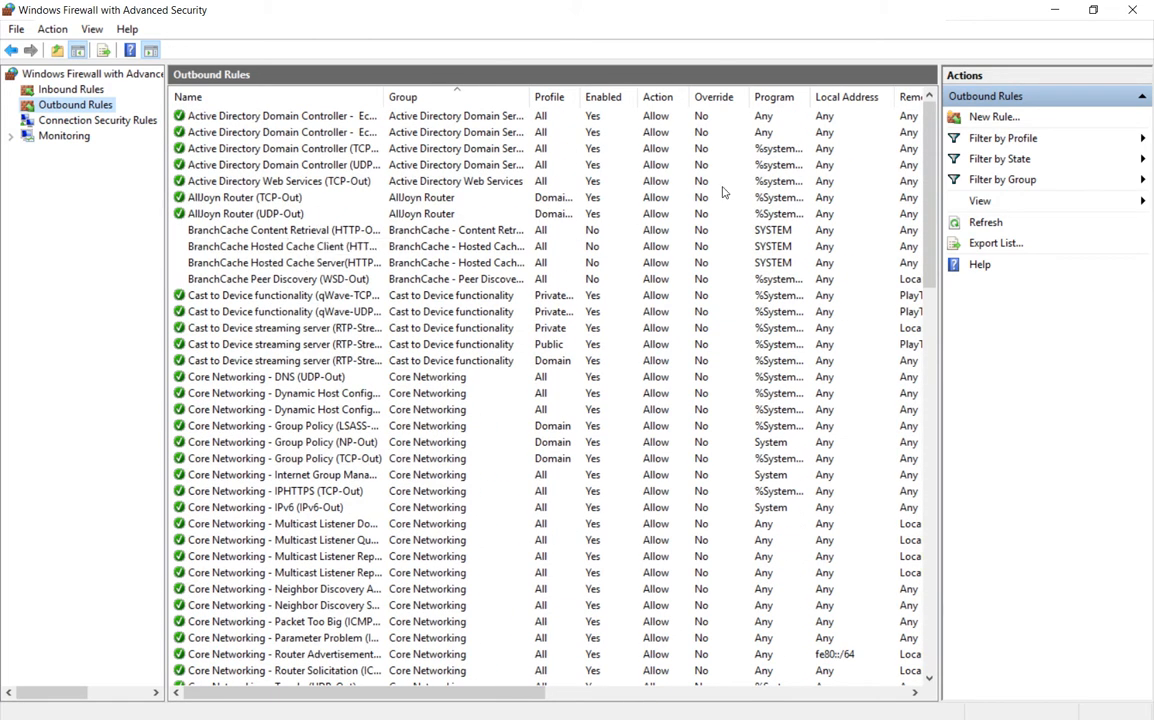
Step: Begin a new outbound Port rule for TCP specific remote port 50000
left_click(992, 116)
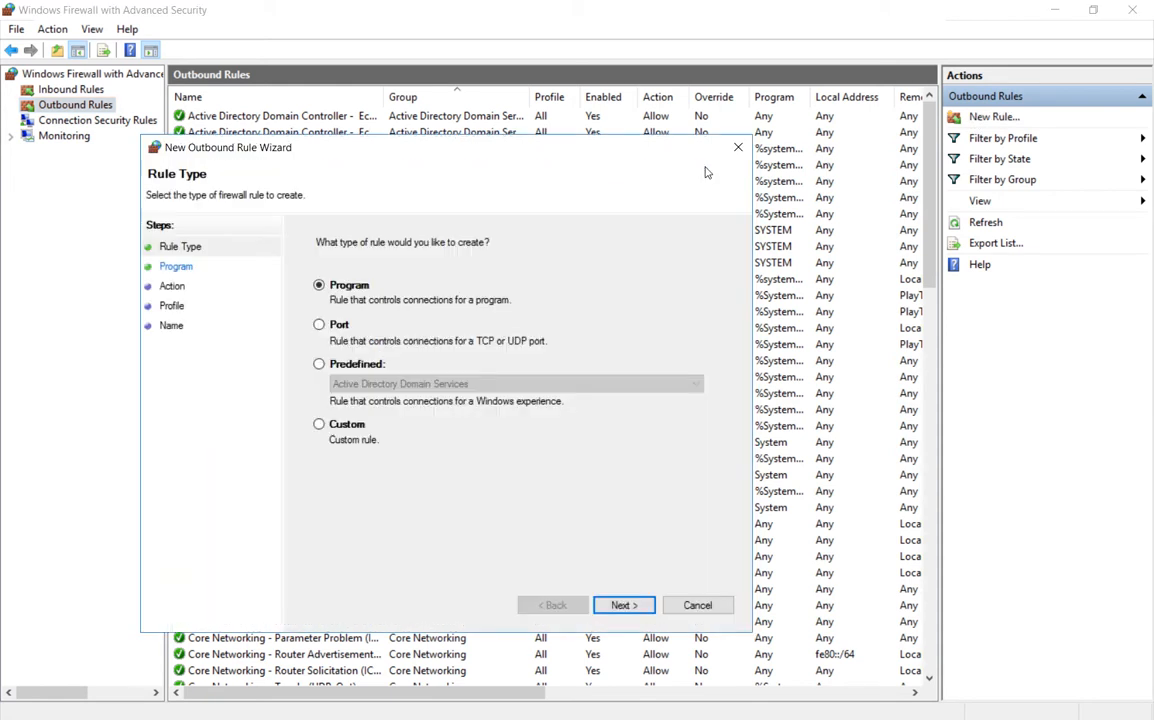
mouse_move(340, 328)
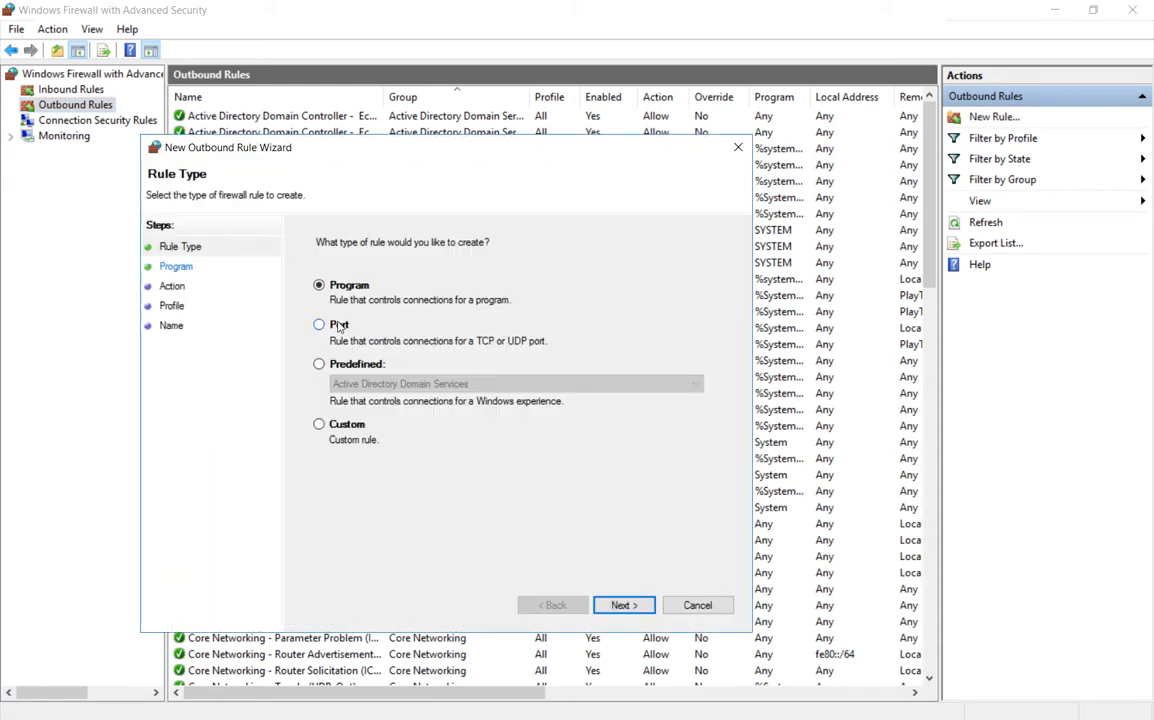
left_click(624, 604)
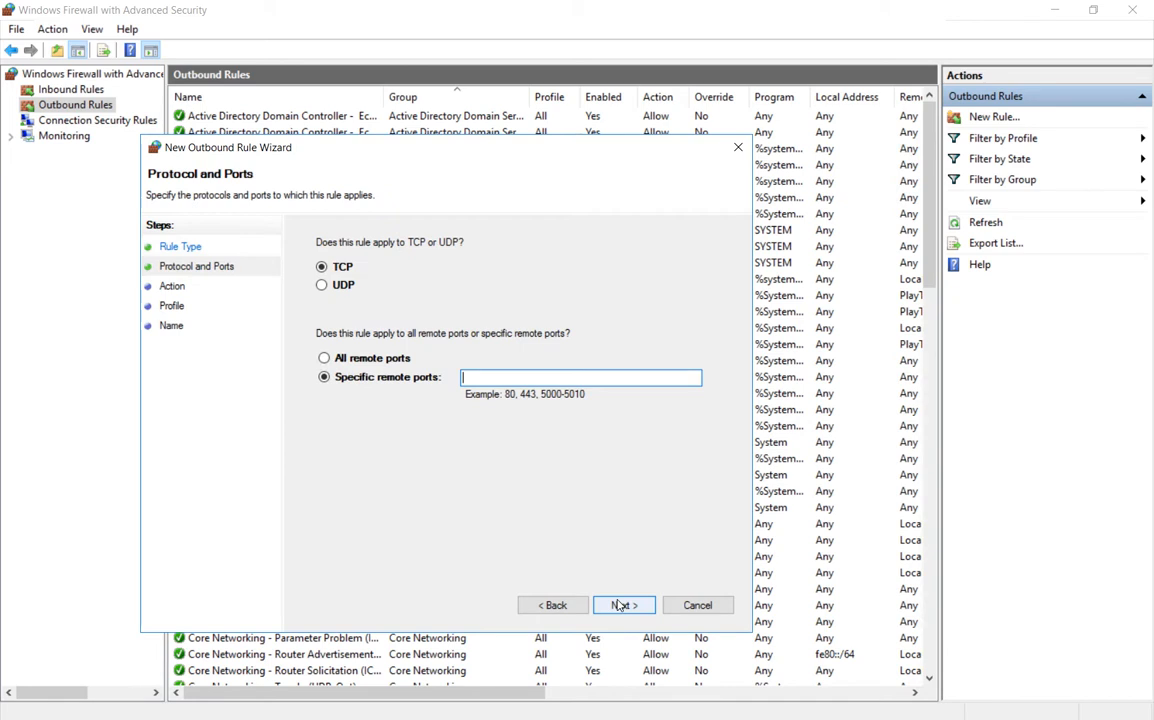
mouse_move(506, 378)
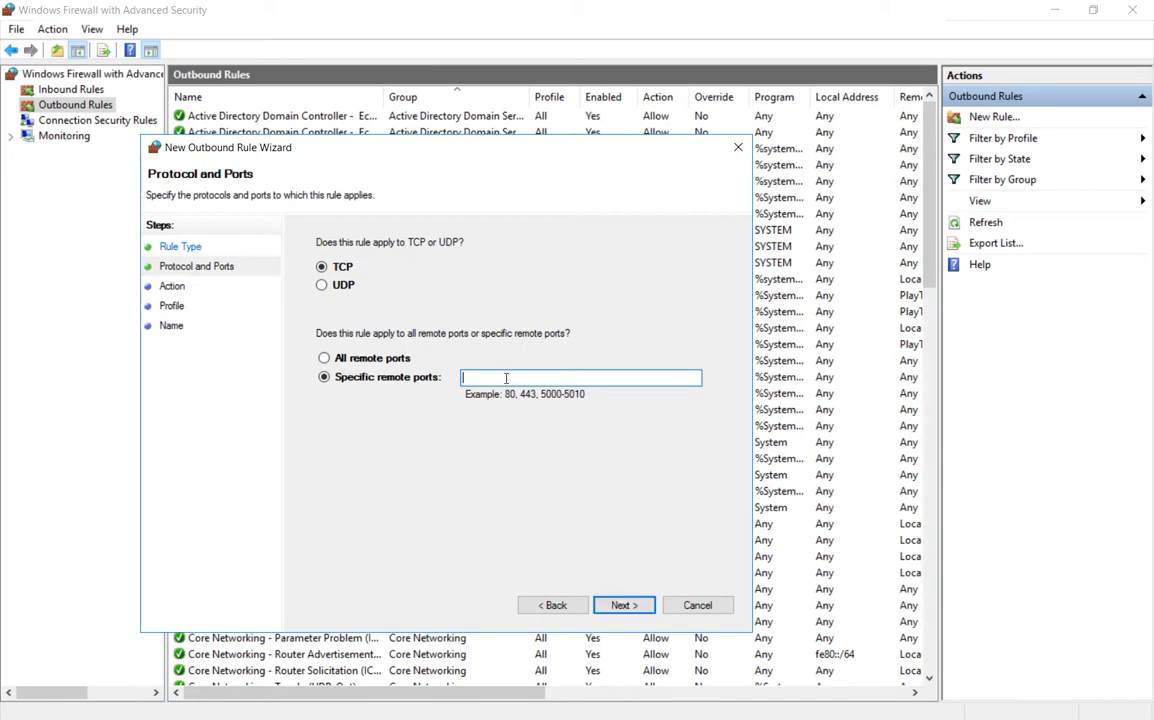
type("500000")
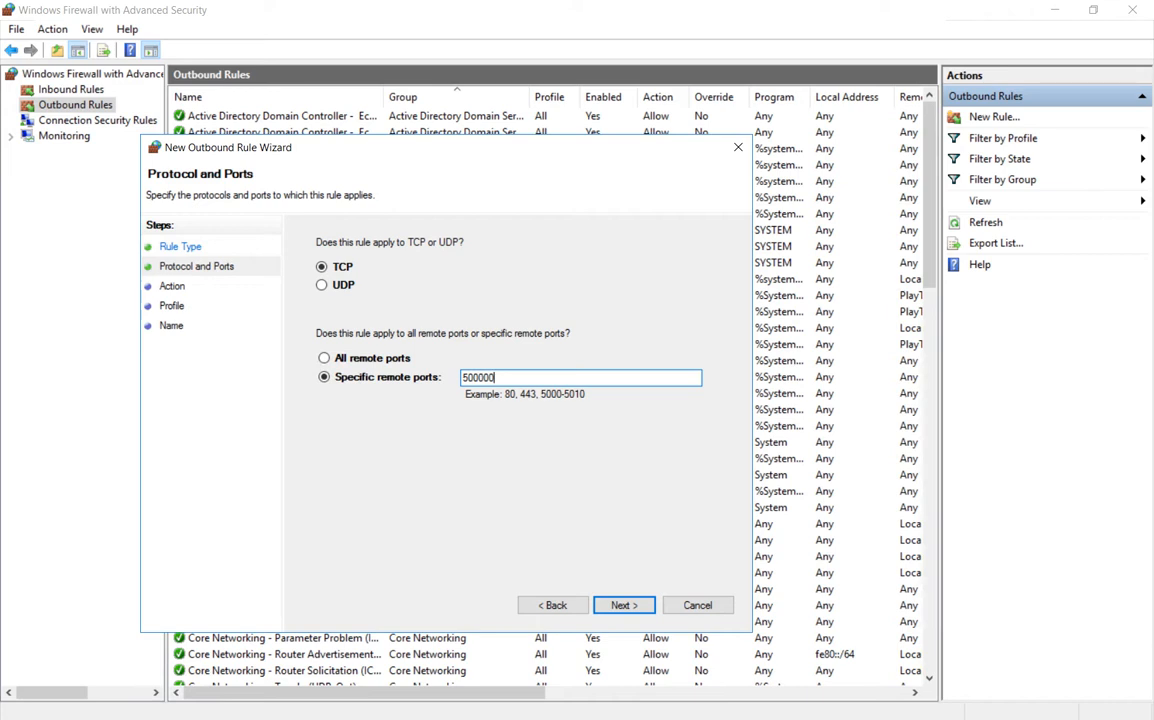
key("Backspace")
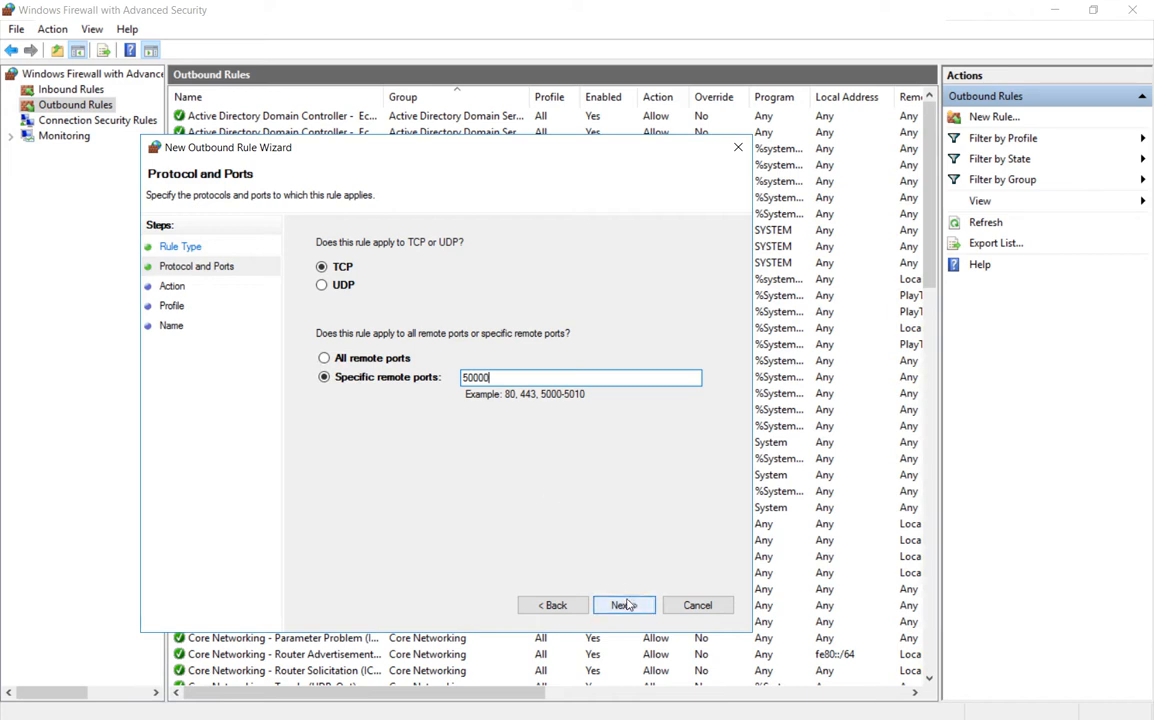
left_click(624, 604)
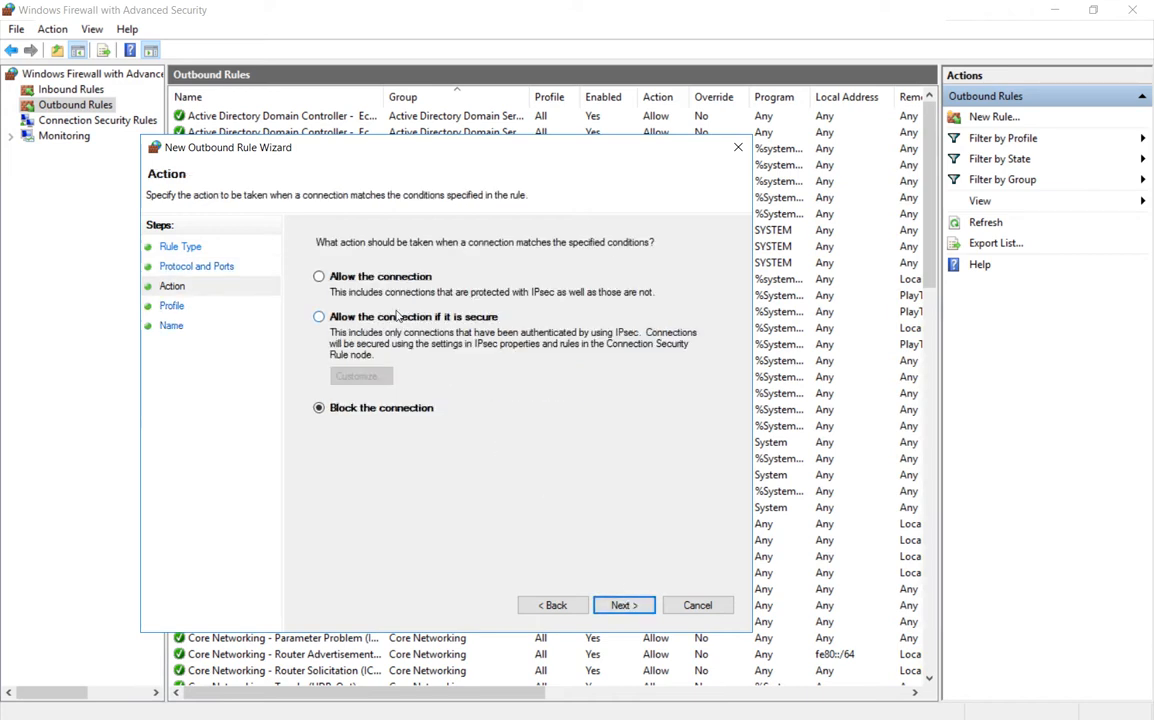
Step: Allow the connection on Domain, Private and Public, name it 'Port50k', and select the finished rule
left_click(320, 276)
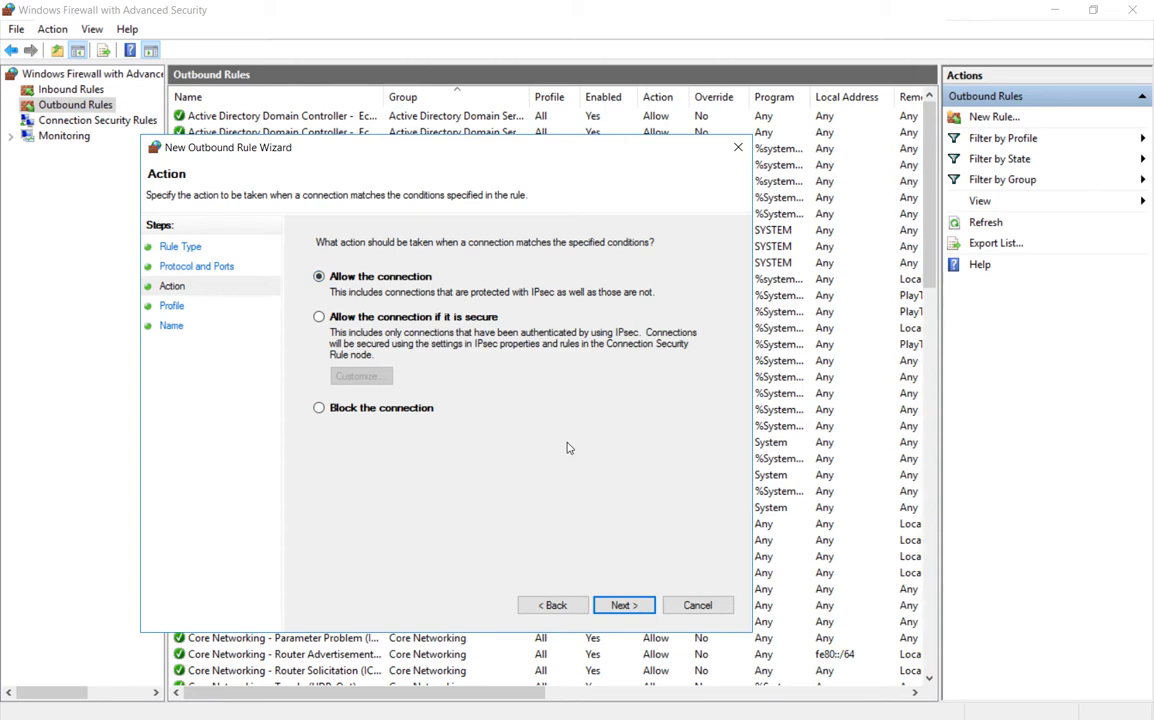
left_click(624, 604)
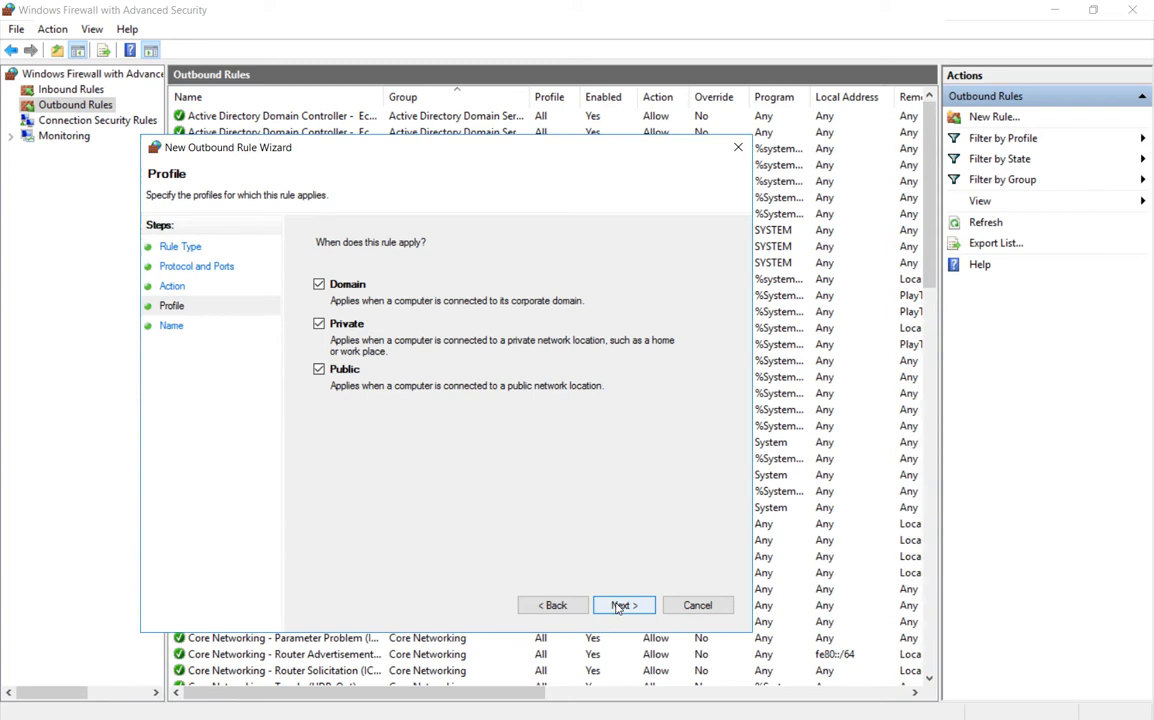
left_click(624, 604)
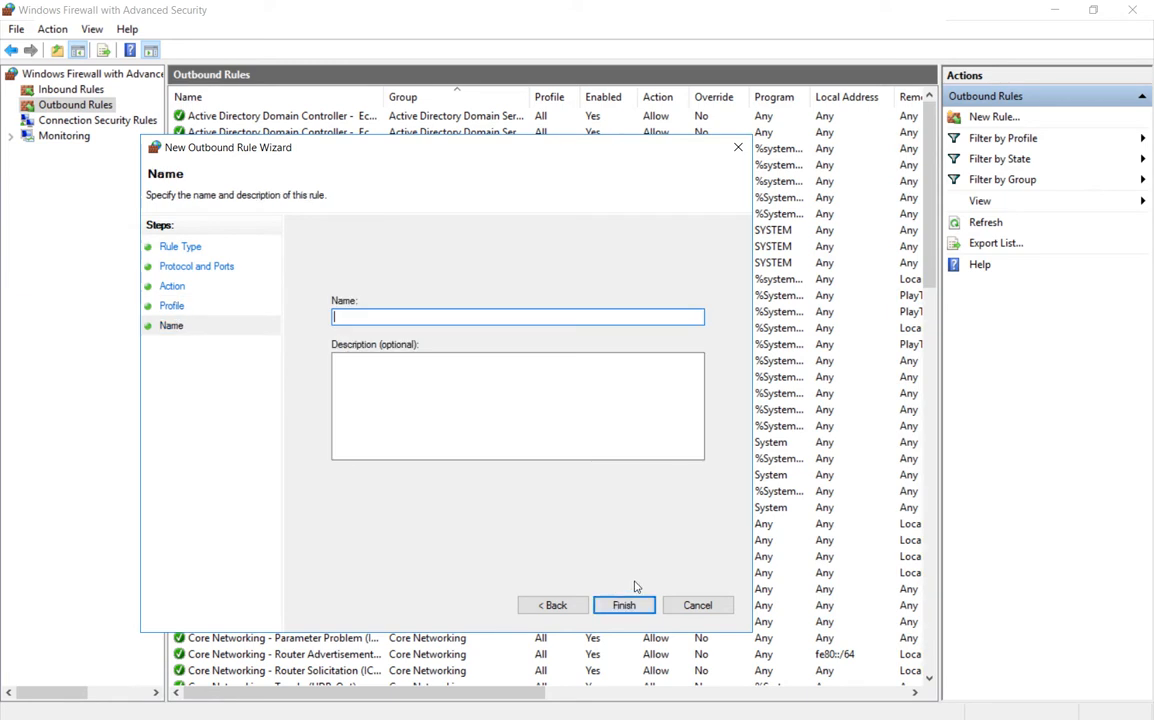
type("Port50k")
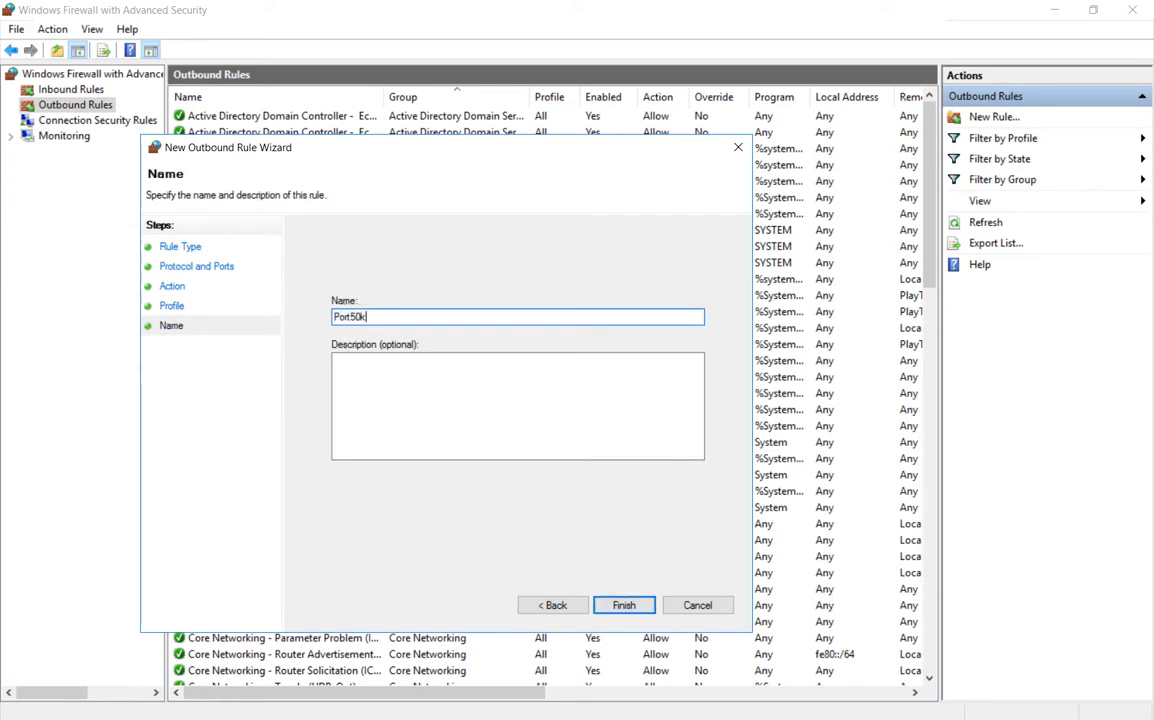
left_click(624, 604)
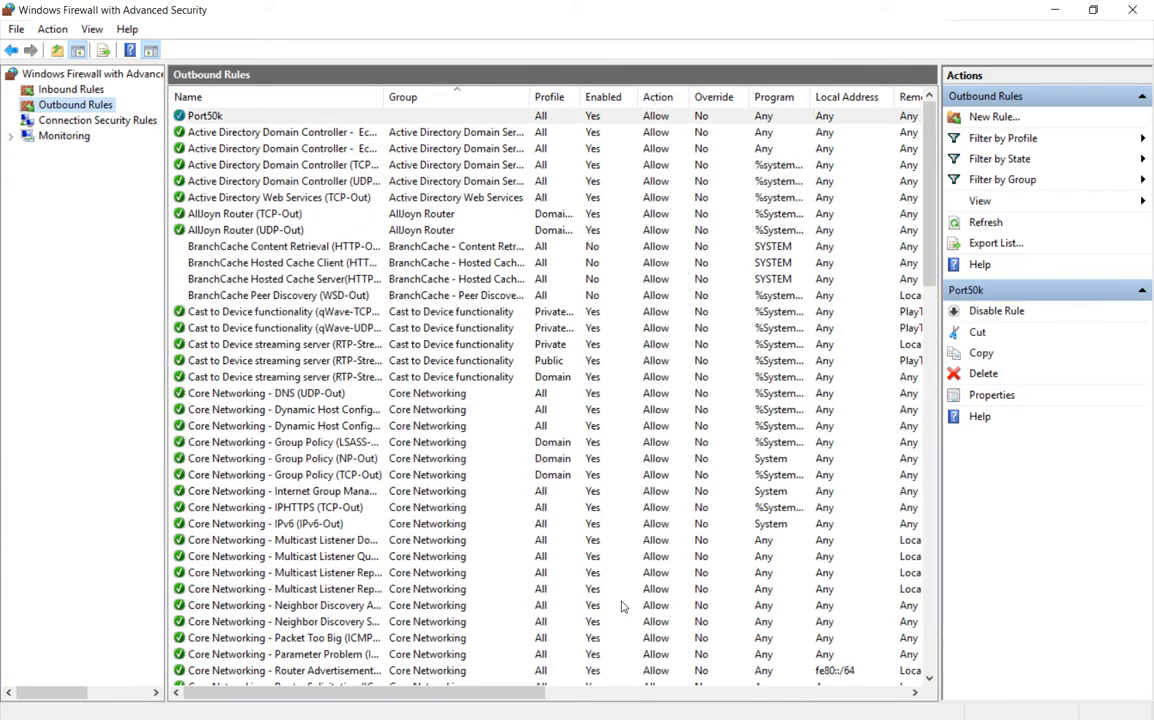
left_click(204, 114)
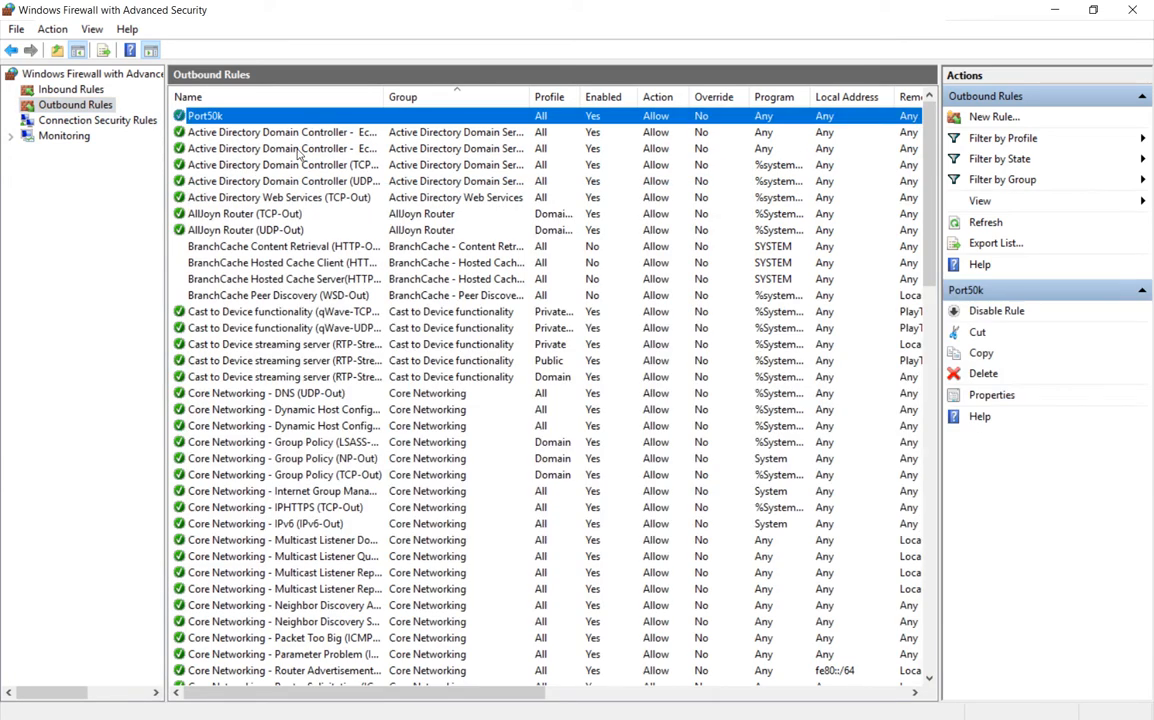